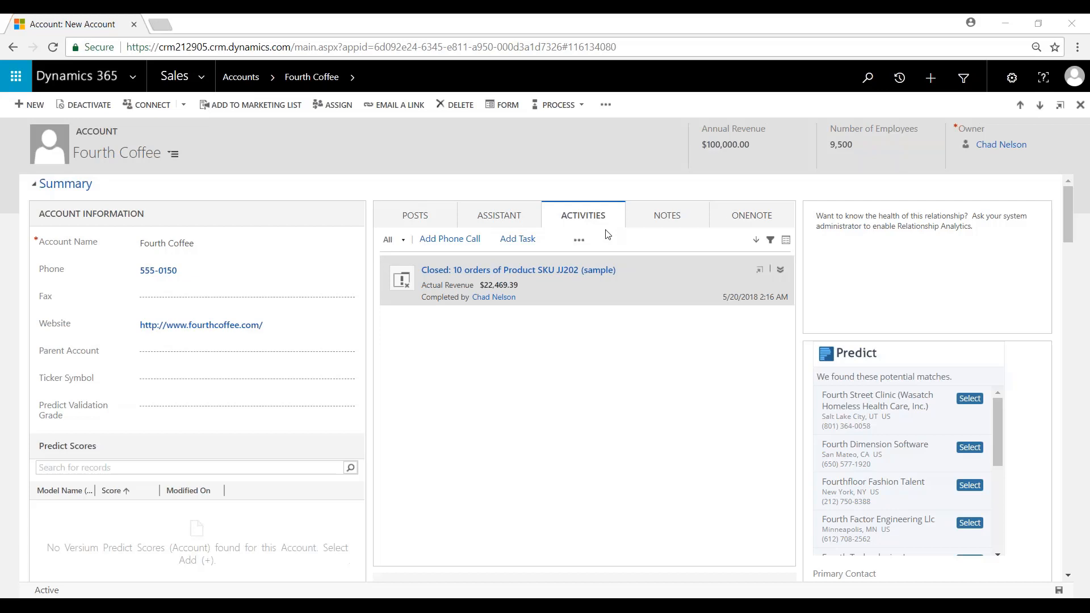
pyautogui.moveTo(667, 214)
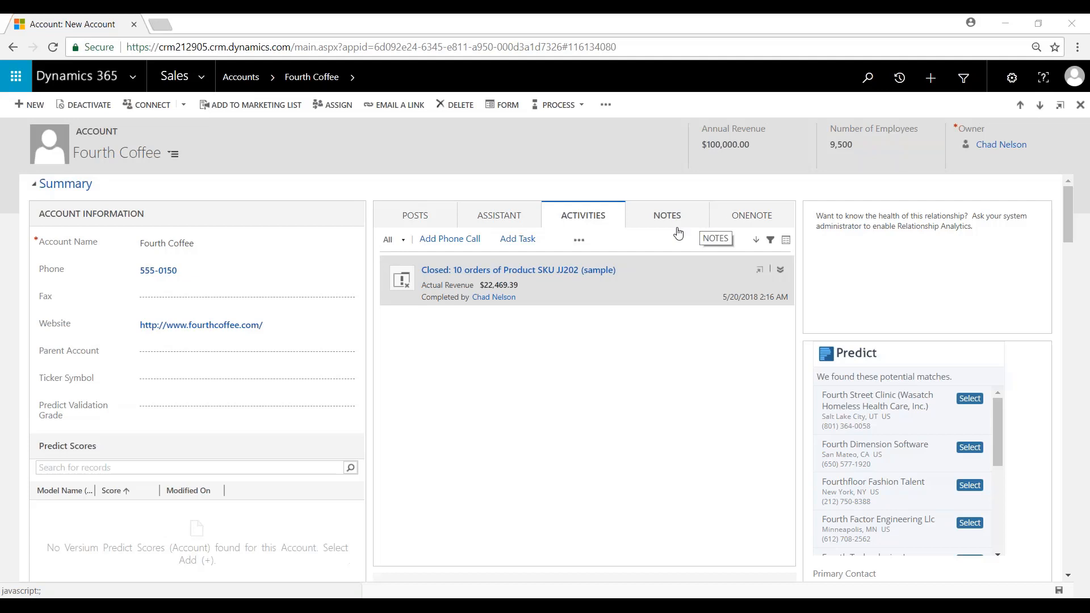
pyautogui.moveTo(626, 260)
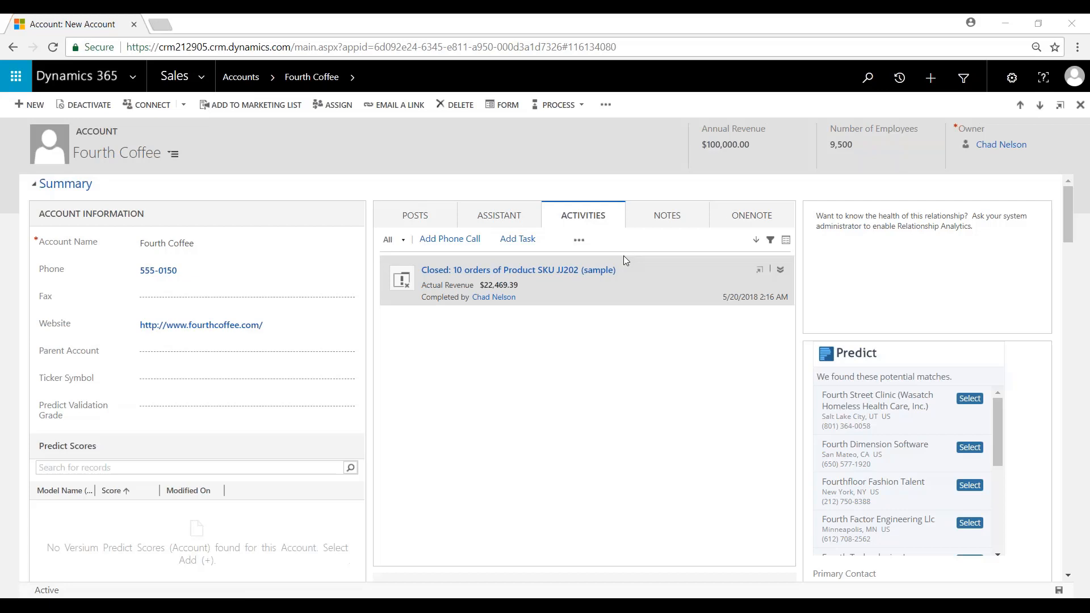
# Activate the empty Parent Account field on the Fourth Coffee account form.
pyautogui.click(246, 297)
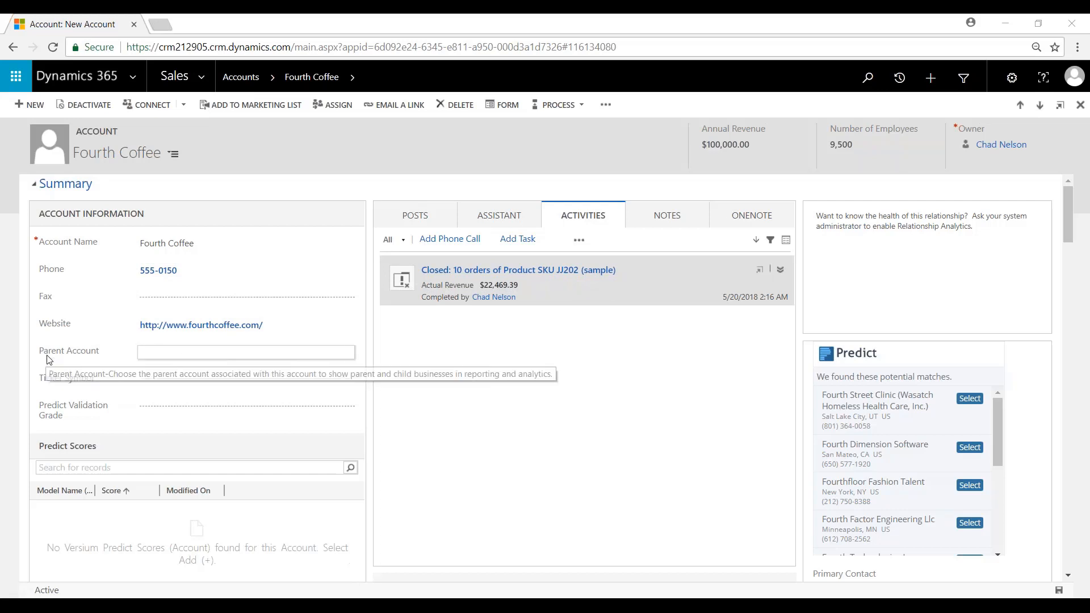
pyautogui.moveTo(311, 367)
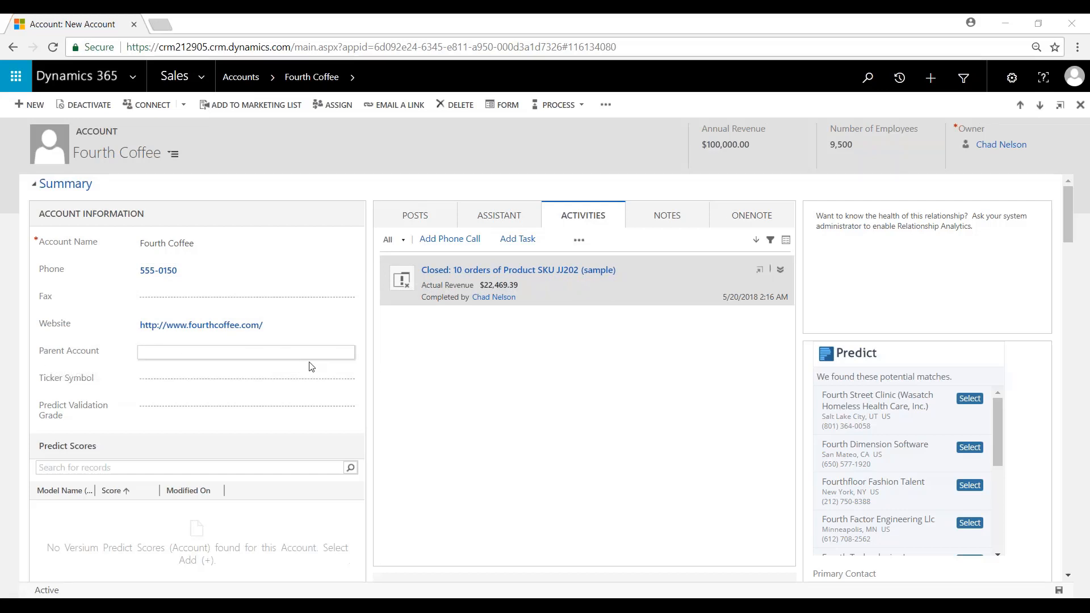
# Open Look Up More Records from the Parent Account suggestions list.
pyautogui.click(350, 354)
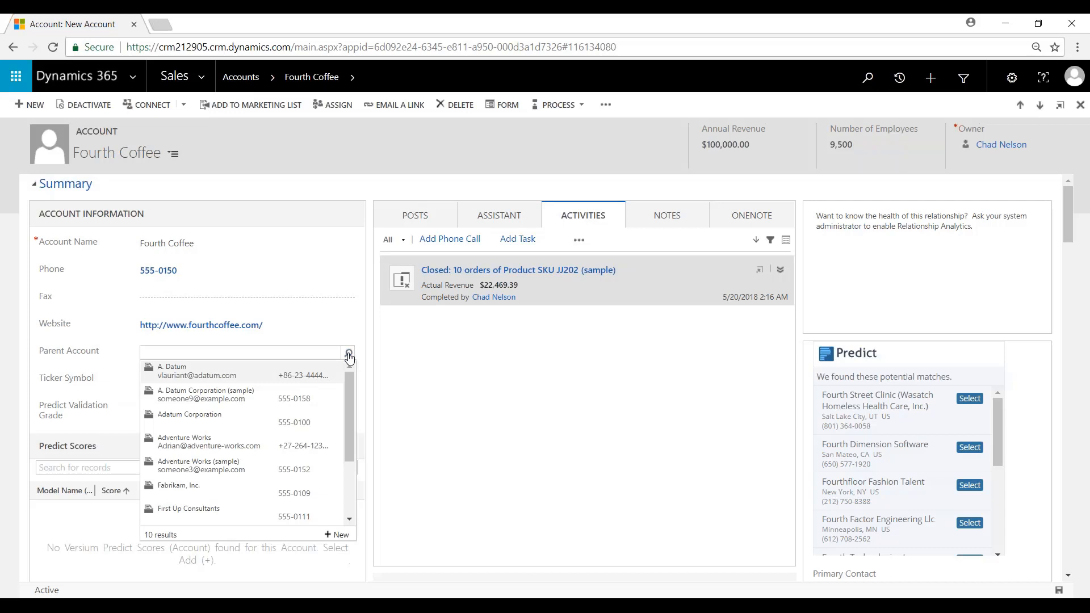
pyautogui.scroll(-3)
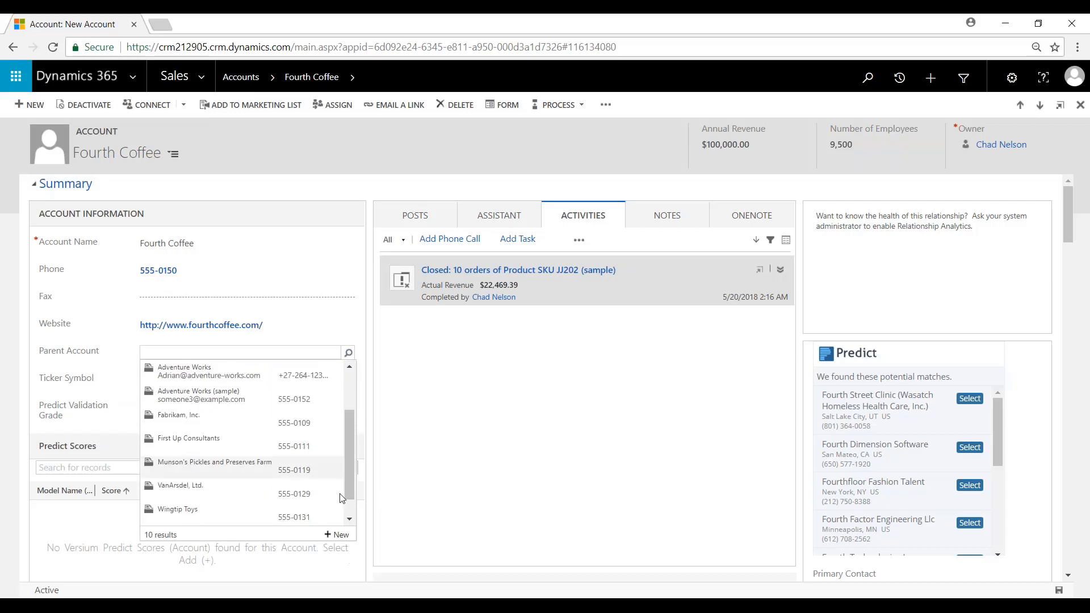
pyautogui.scroll(-3)
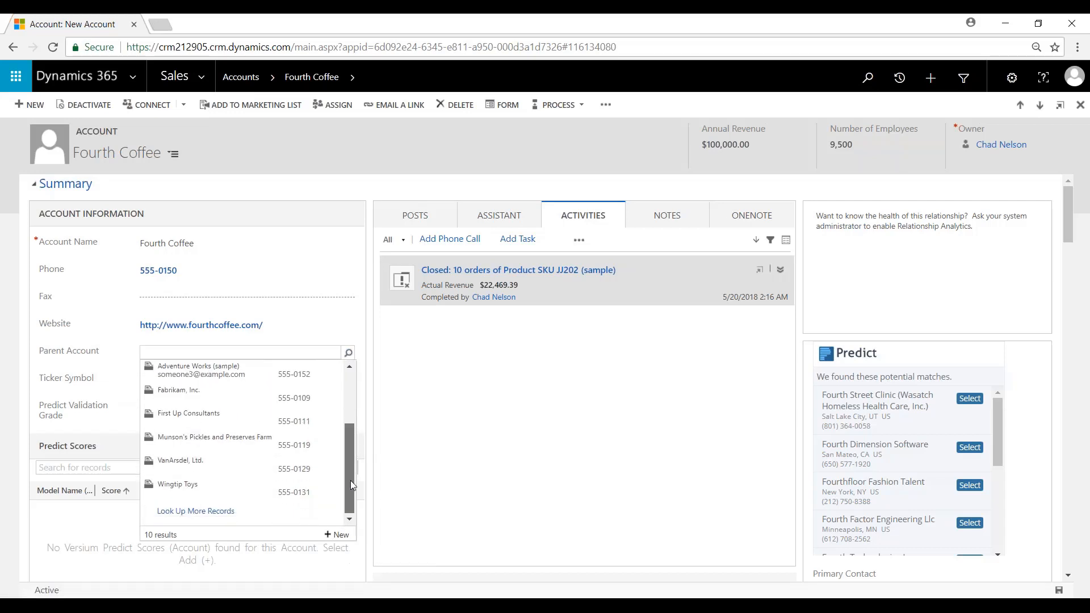
pyautogui.moveTo(196, 511)
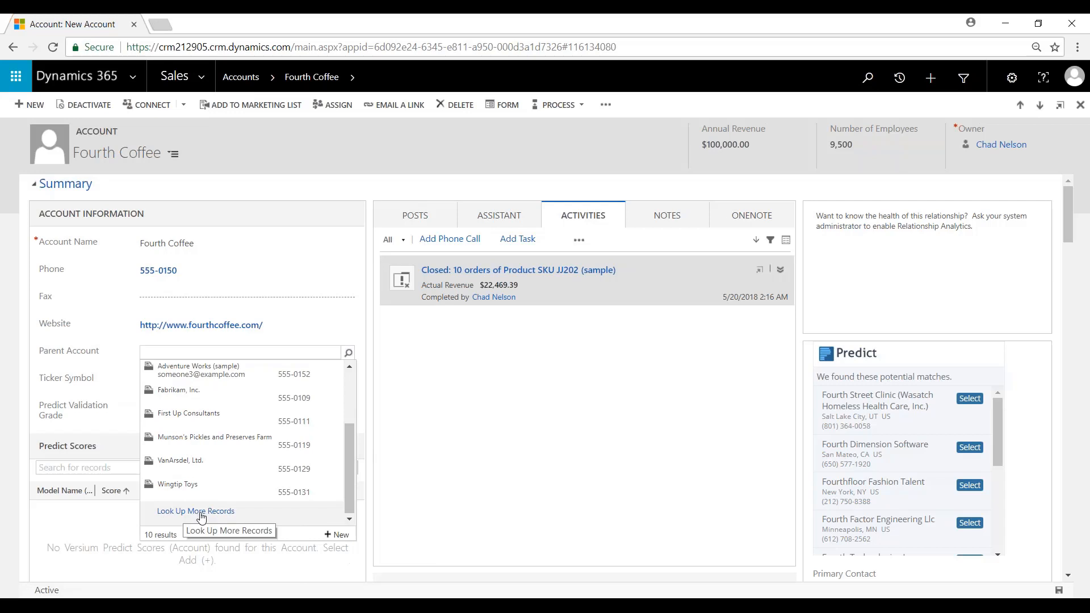
pyautogui.click(196, 511)
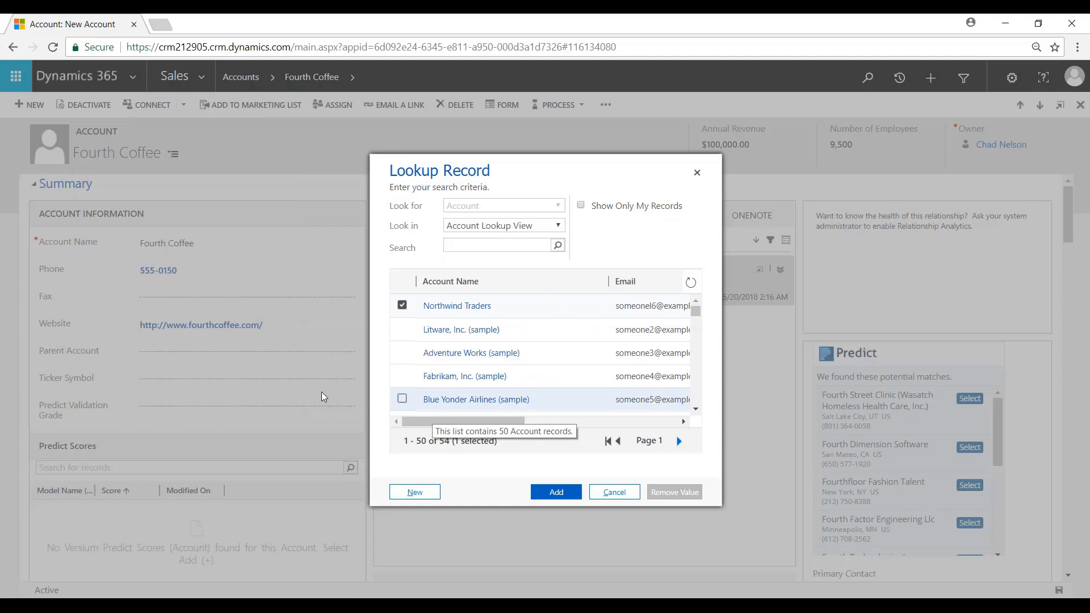
# Close the lookup without choosing an account and show more account commands.
pyautogui.click(613, 492)
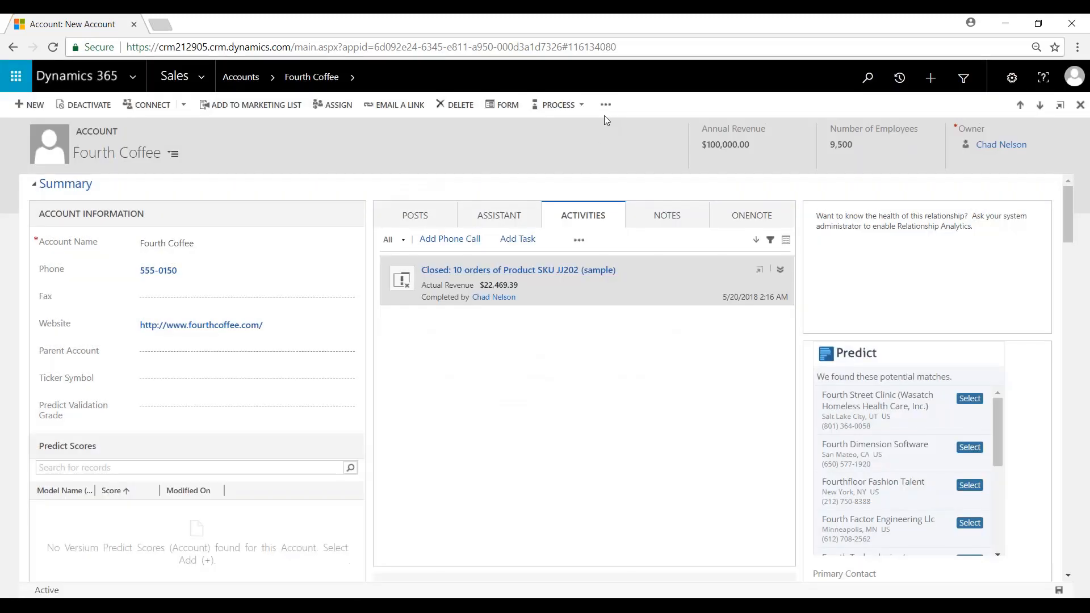
pyautogui.click(606, 105)
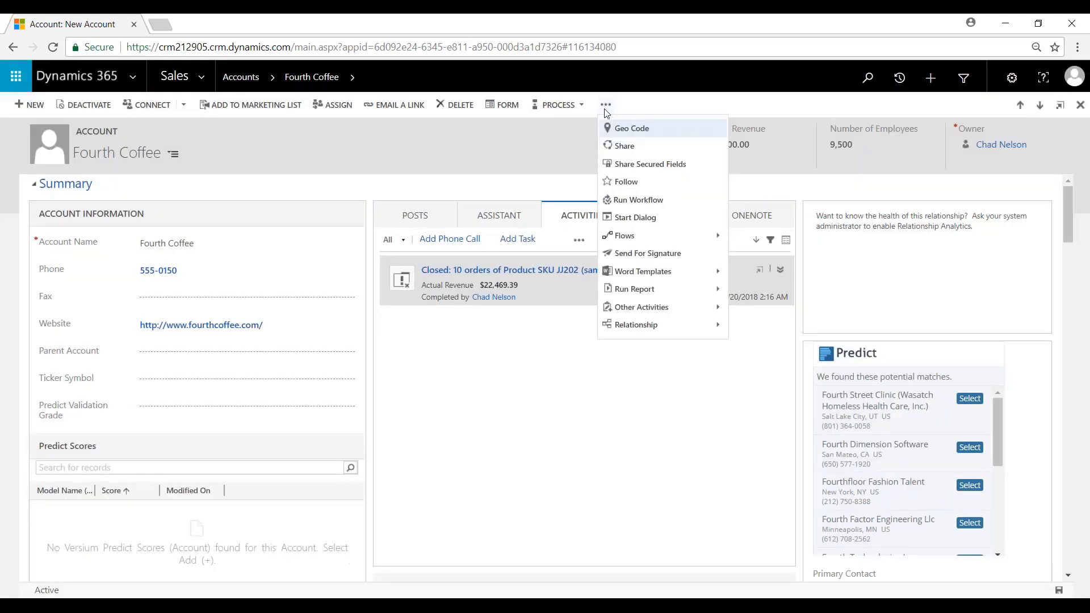
pyautogui.moveTo(611, 110)
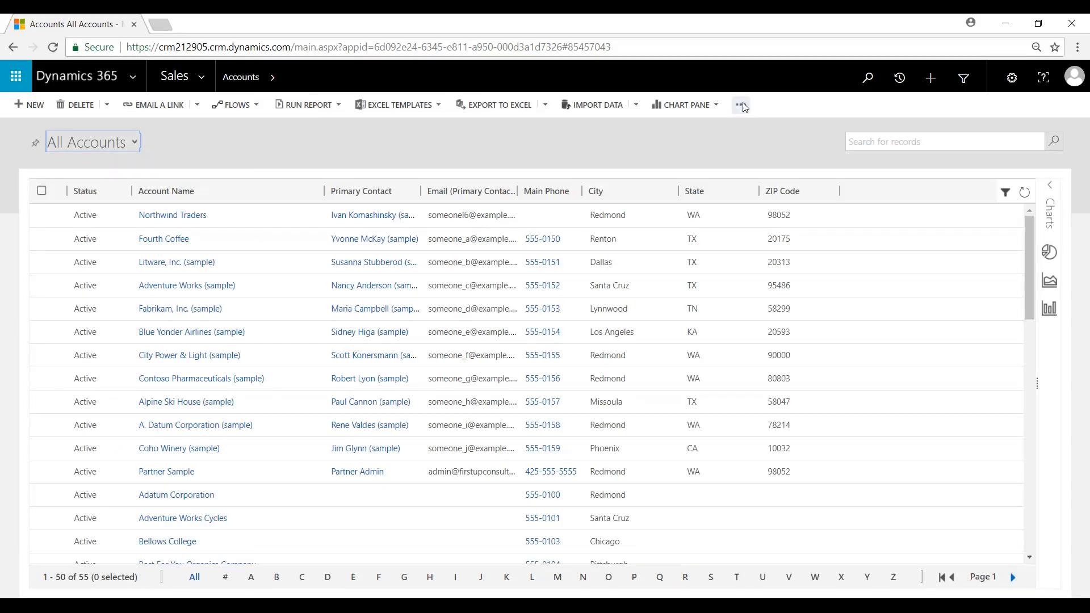
# Open Account Lookup View from the Account entity's system views.
pyautogui.click(740, 105)
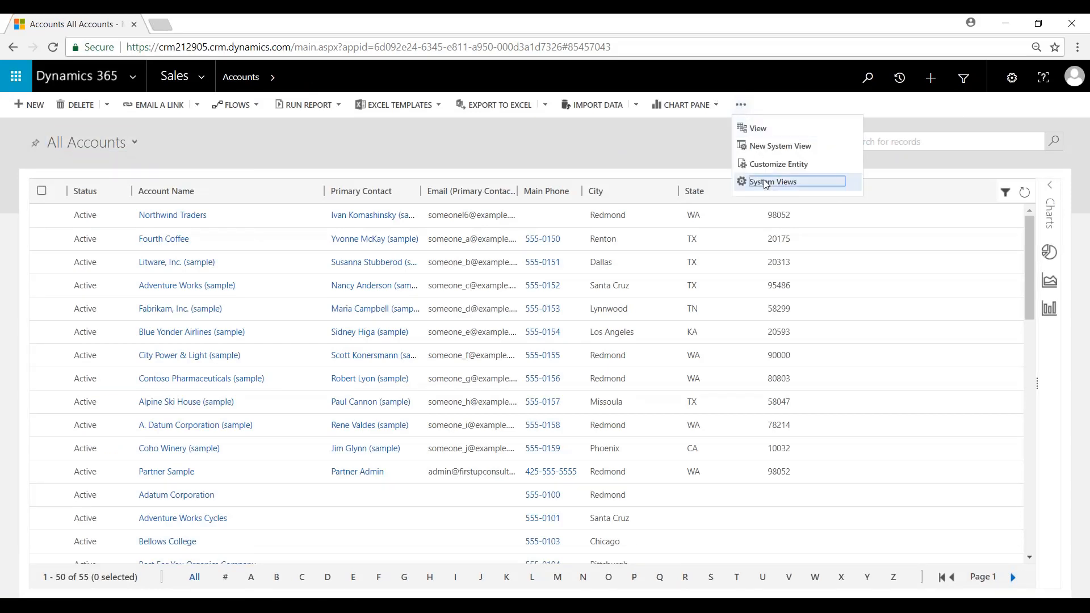
pyautogui.click(774, 182)
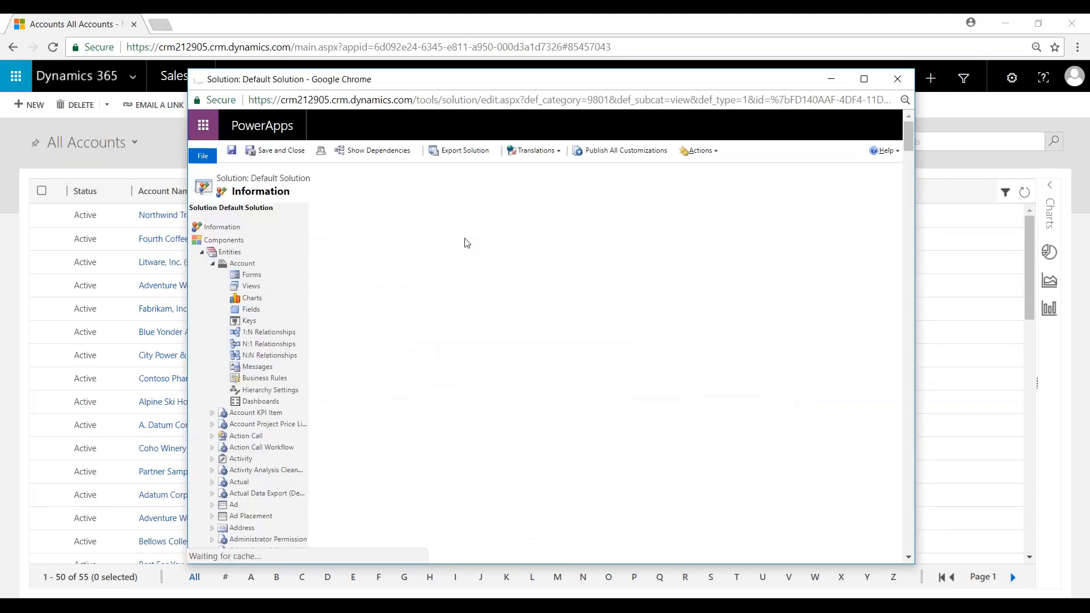
pyautogui.click(251, 285)
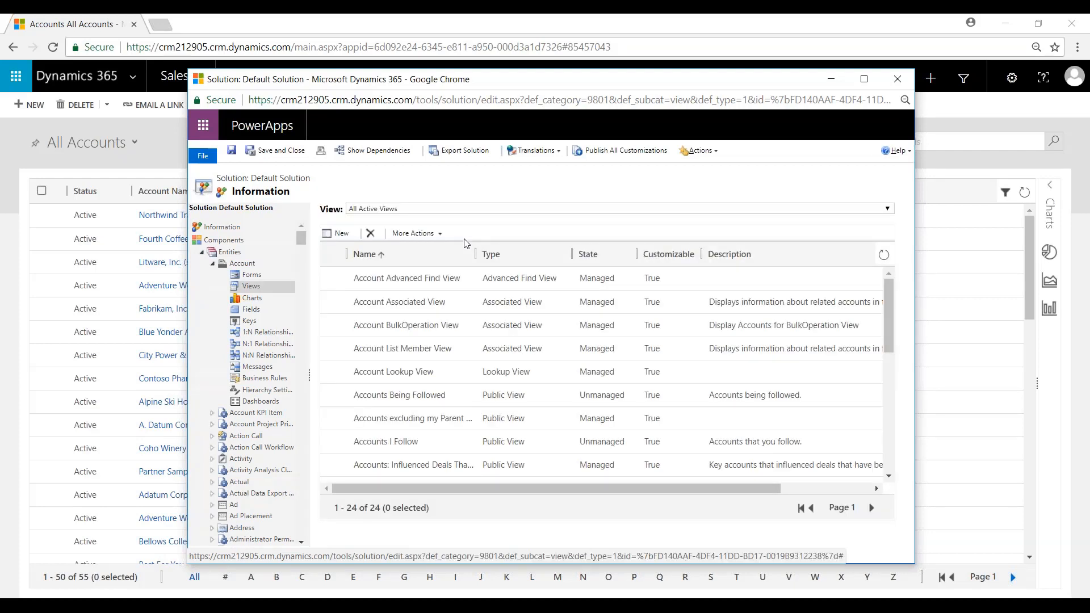
pyautogui.moveTo(449, 373)
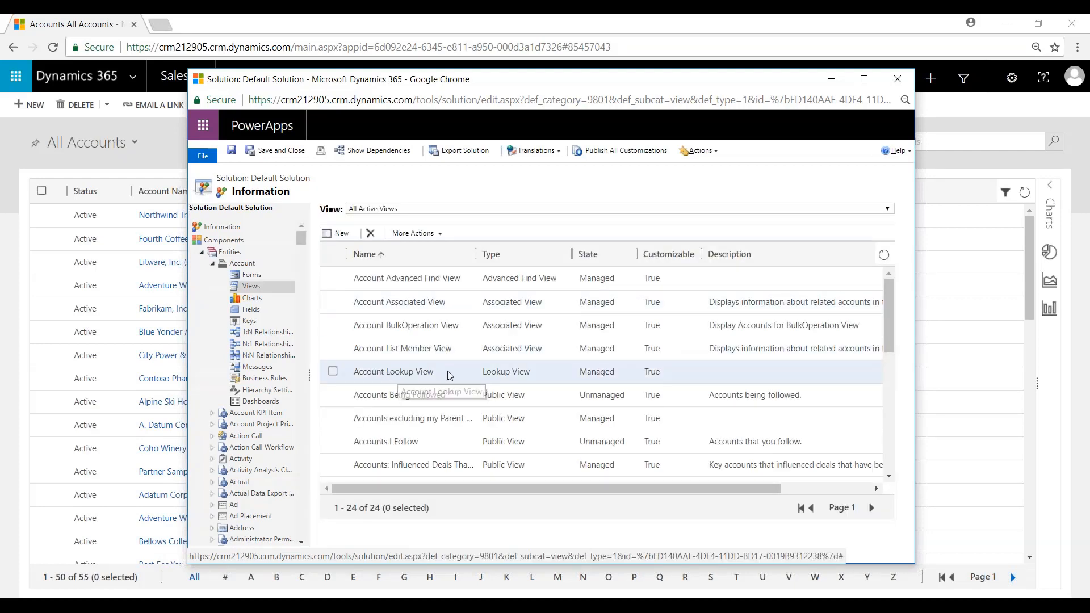
pyautogui.doubleClick(393, 371)
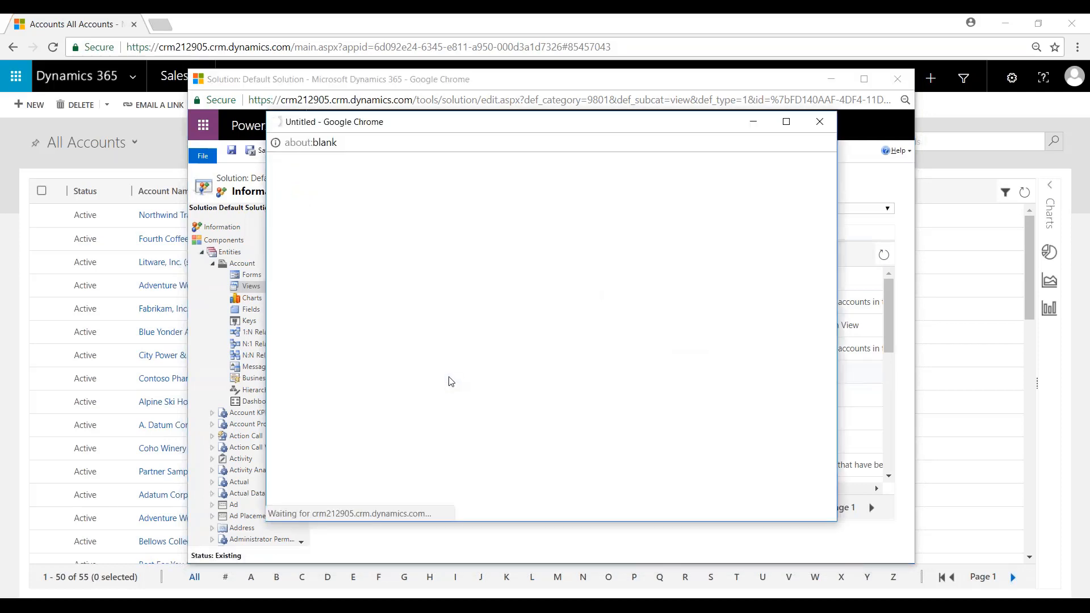
pyautogui.moveTo(439, 379)
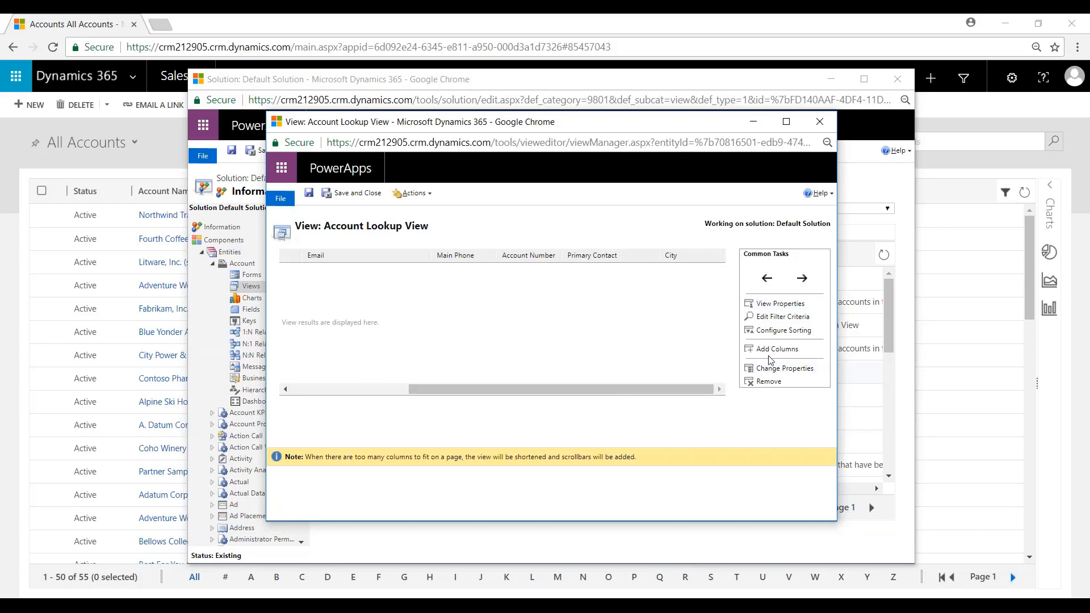
# Open the Add Columns chooser in the Account Lookup View editor.
pyautogui.click(777, 349)
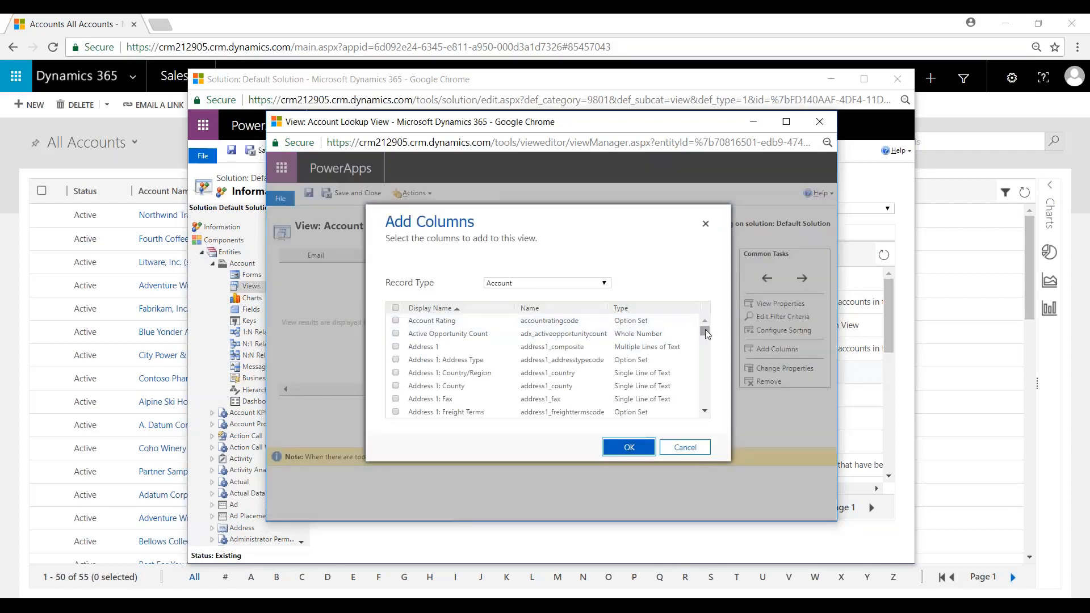
# Add the State field as a column to Account Lookup View.
pyautogui.scroll(-3)
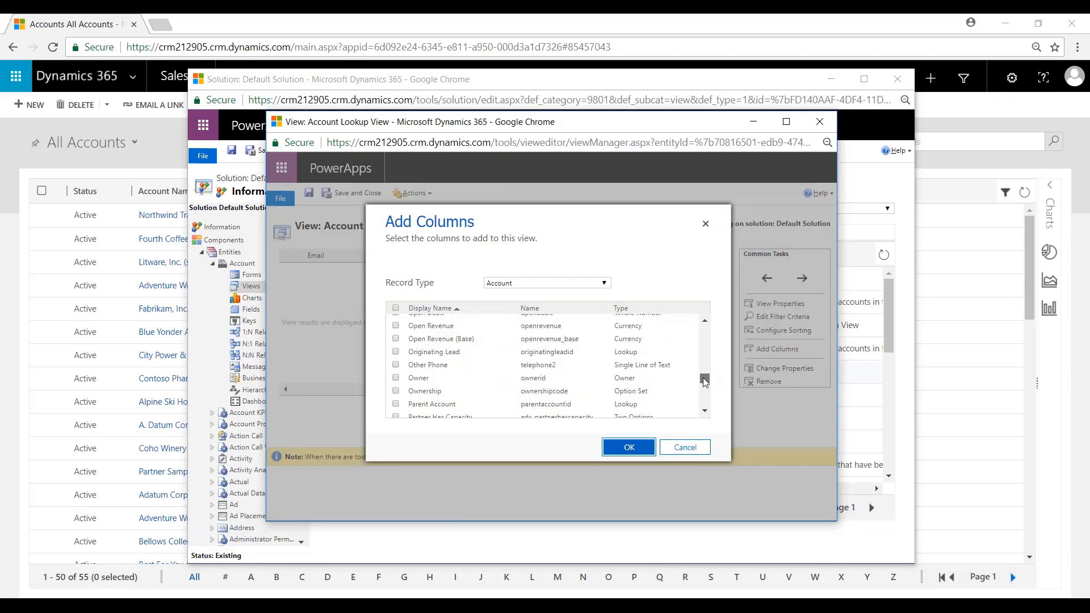
pyautogui.scroll(-3)
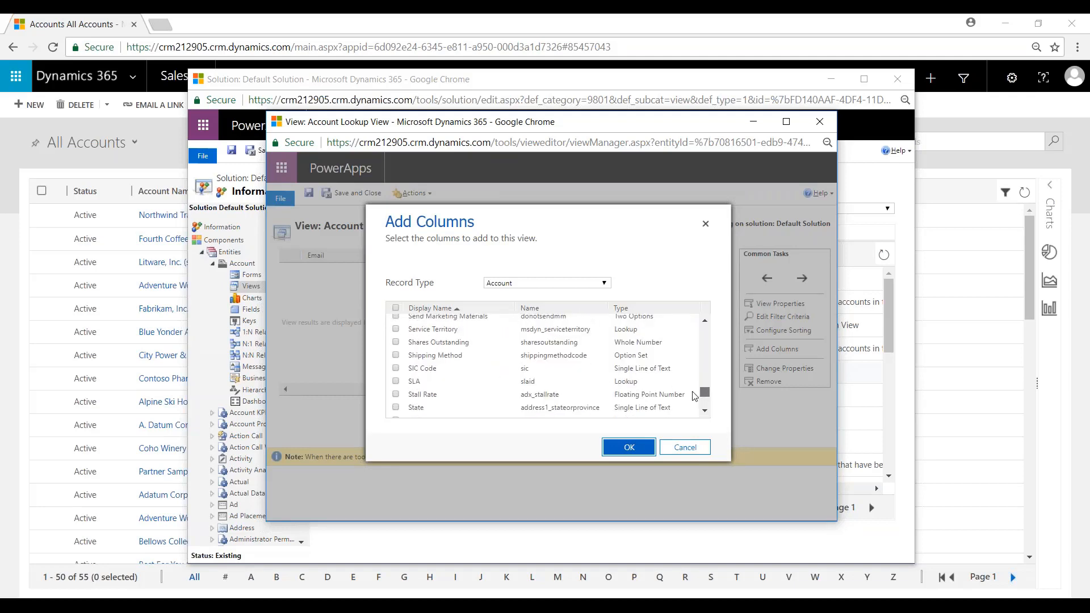
pyautogui.scroll(-3)
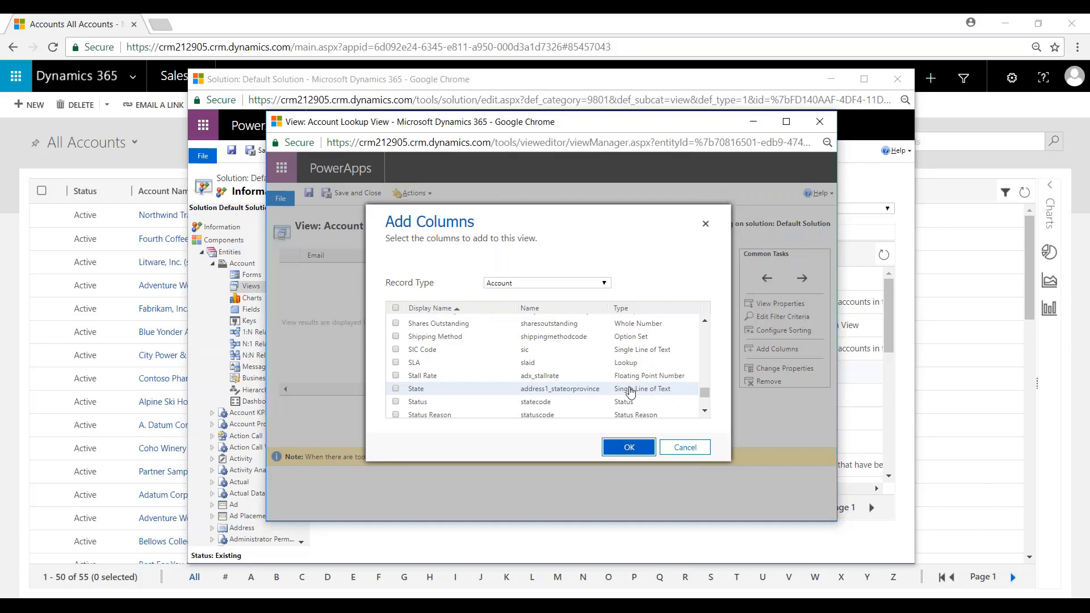
pyautogui.click(396, 388)
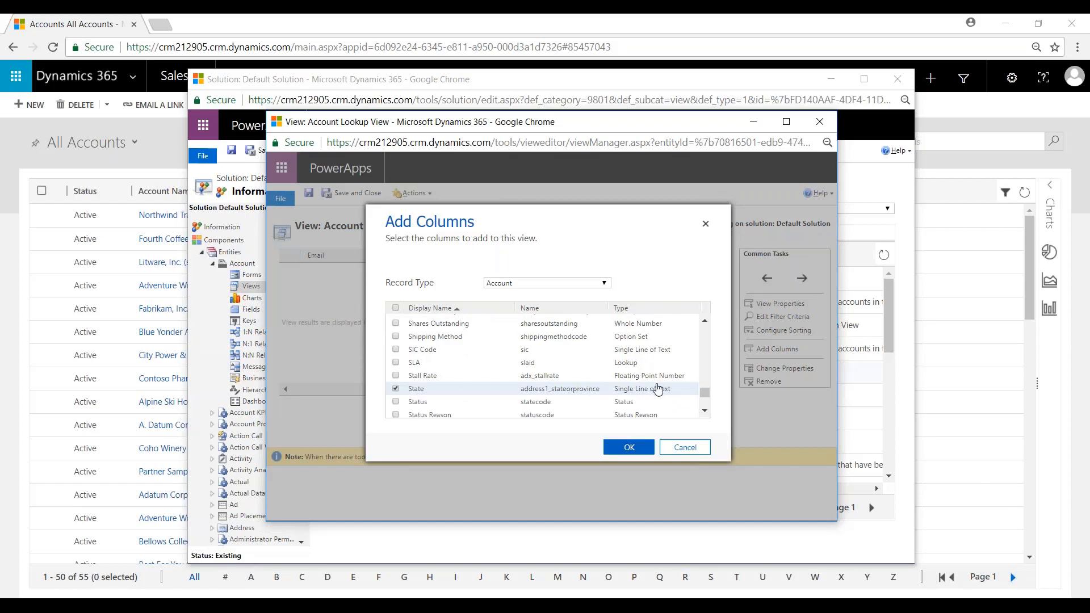
pyautogui.click(628, 447)
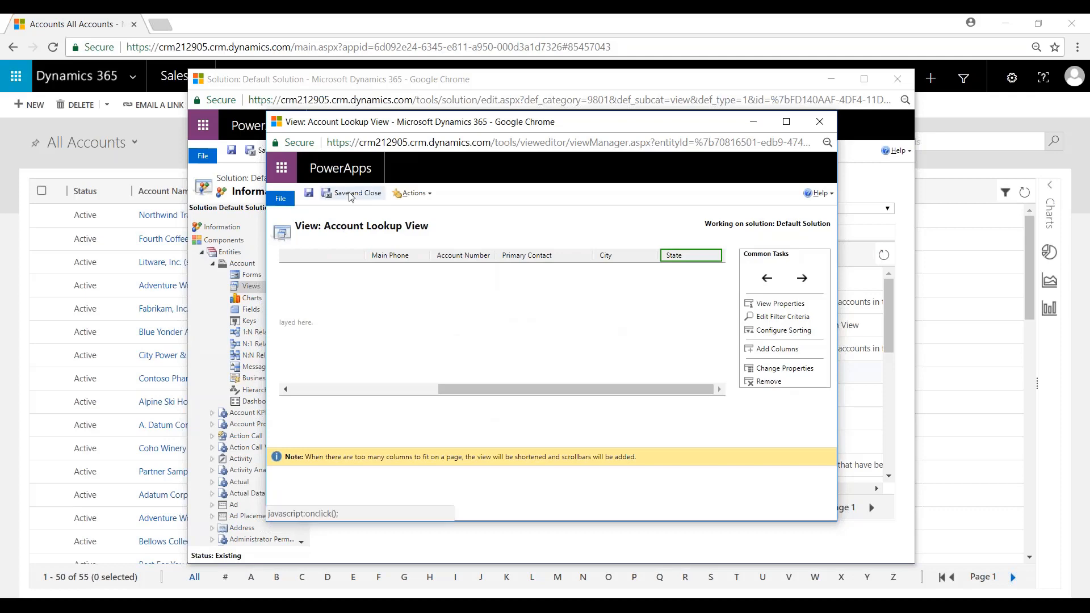
# Save and close Account Lookup View, then publish all customizations.
pyautogui.click(356, 193)
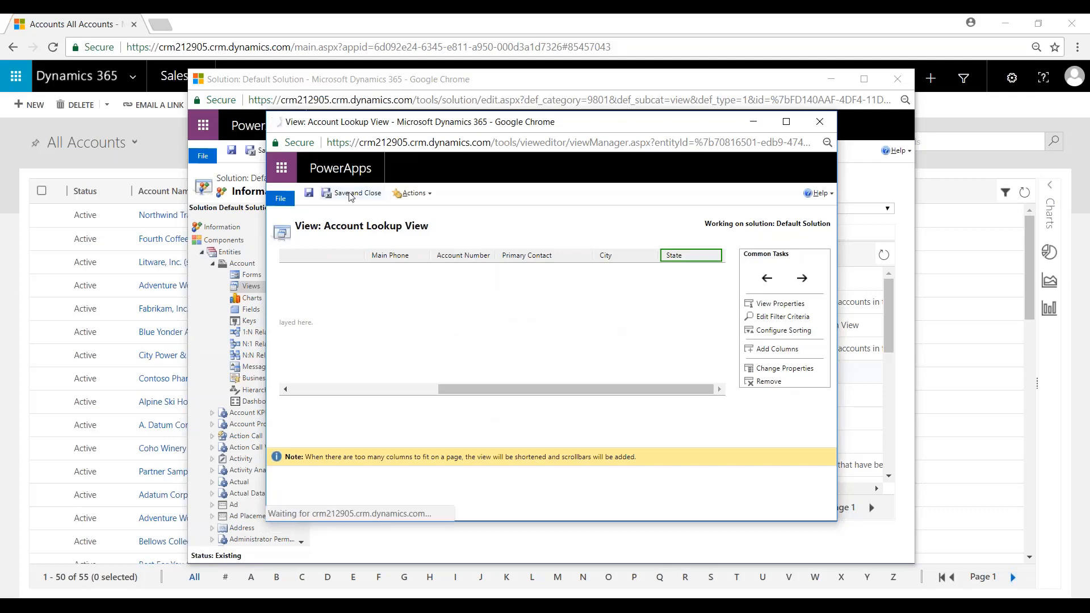
pyautogui.click(352, 193)
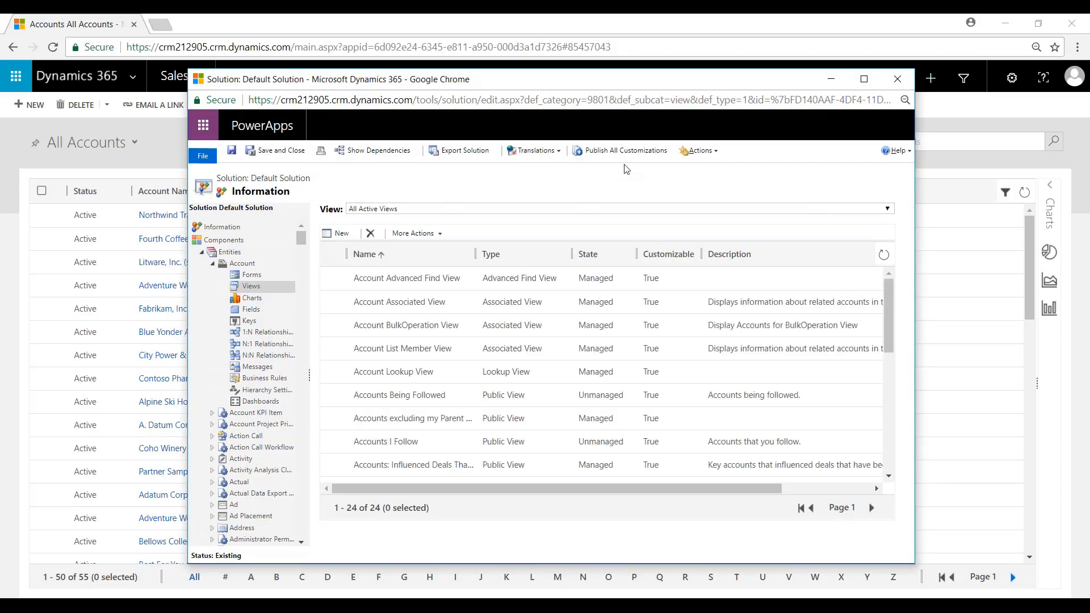
pyautogui.moveTo(624, 150)
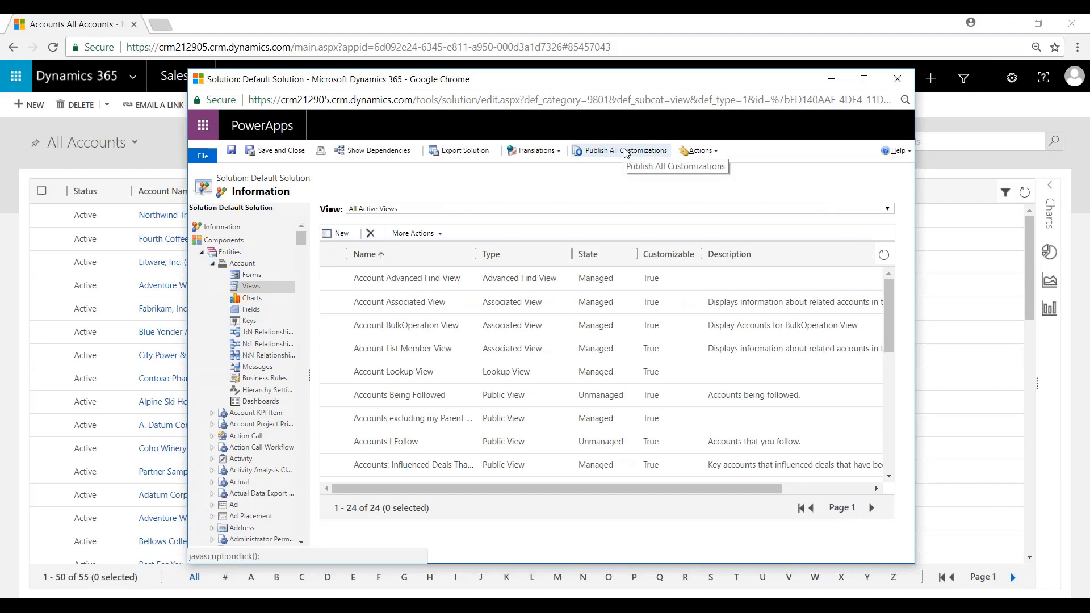
pyautogui.moveTo(290, 179)
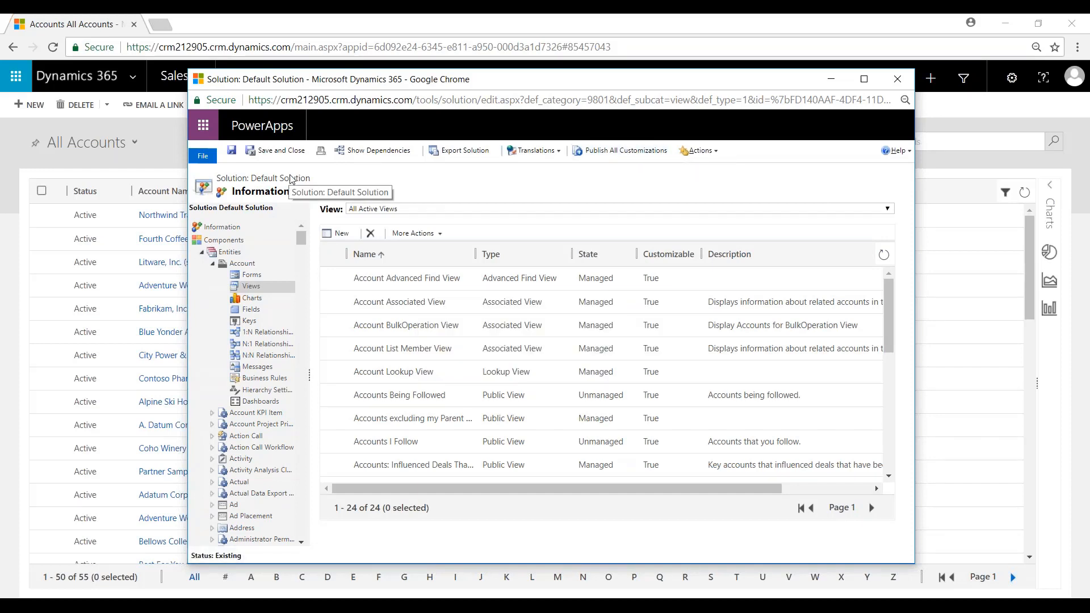
pyautogui.moveTo(280, 150)
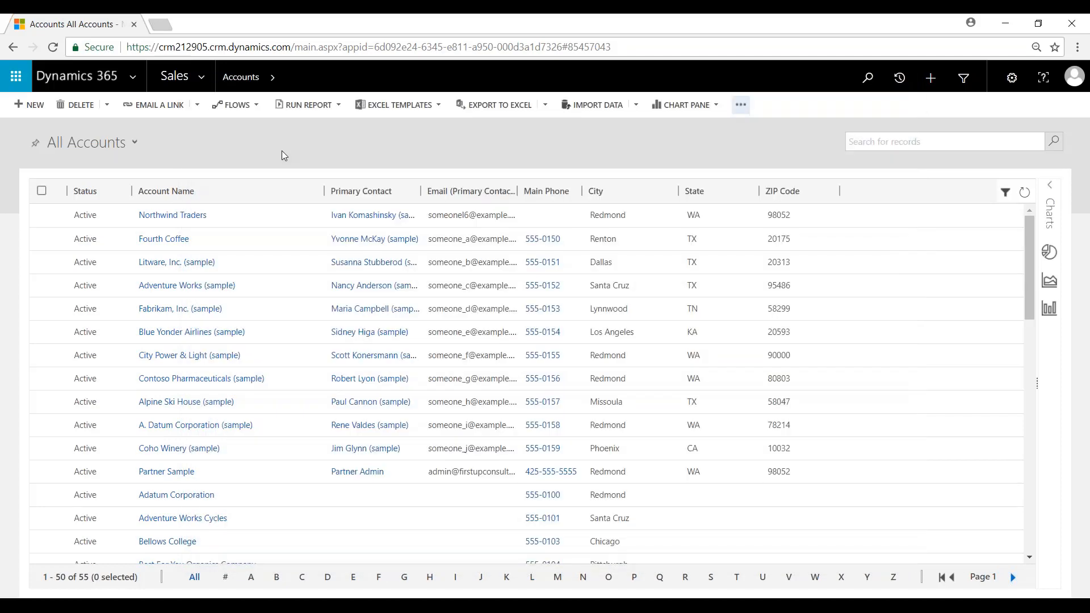
pyautogui.moveTo(191, 332)
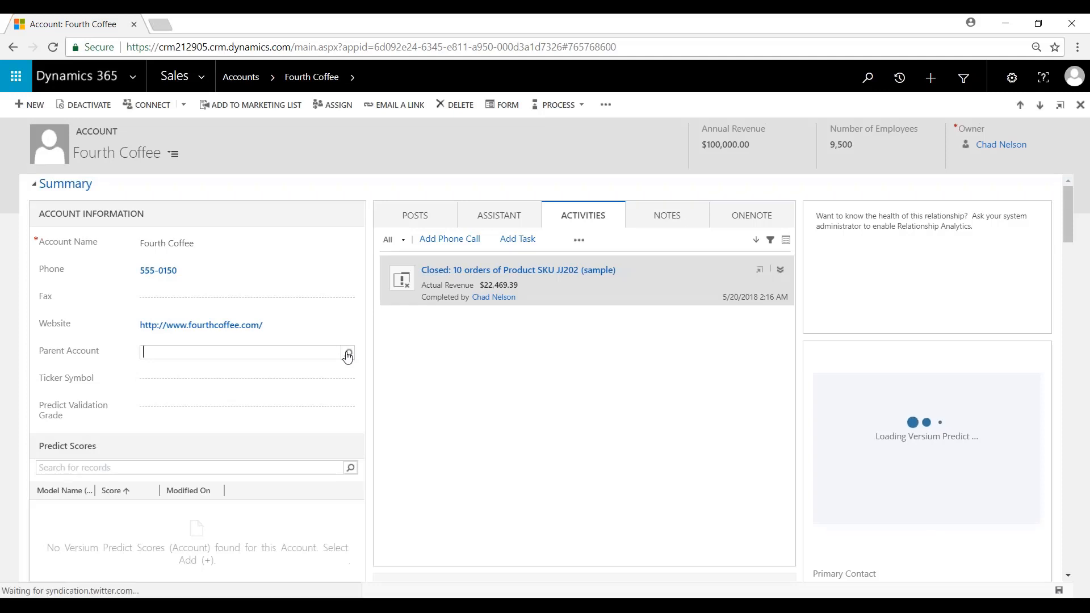
# Open the full Lookup Record dialog for Fourth Coffee's Parent Account.
pyautogui.click(348, 354)
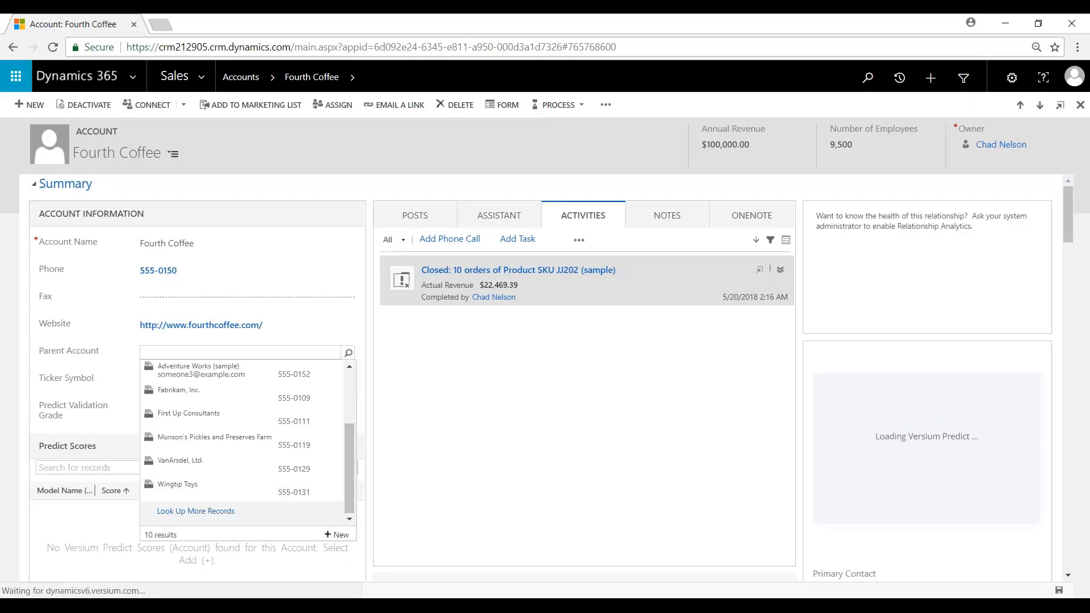
pyautogui.click(196, 511)
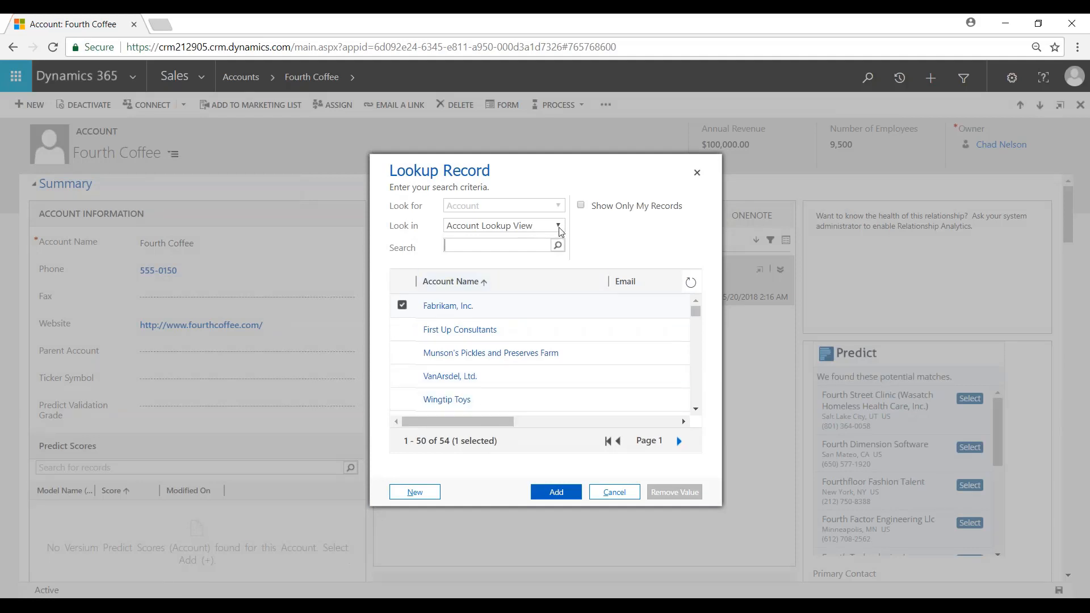
pyautogui.click(558, 226)
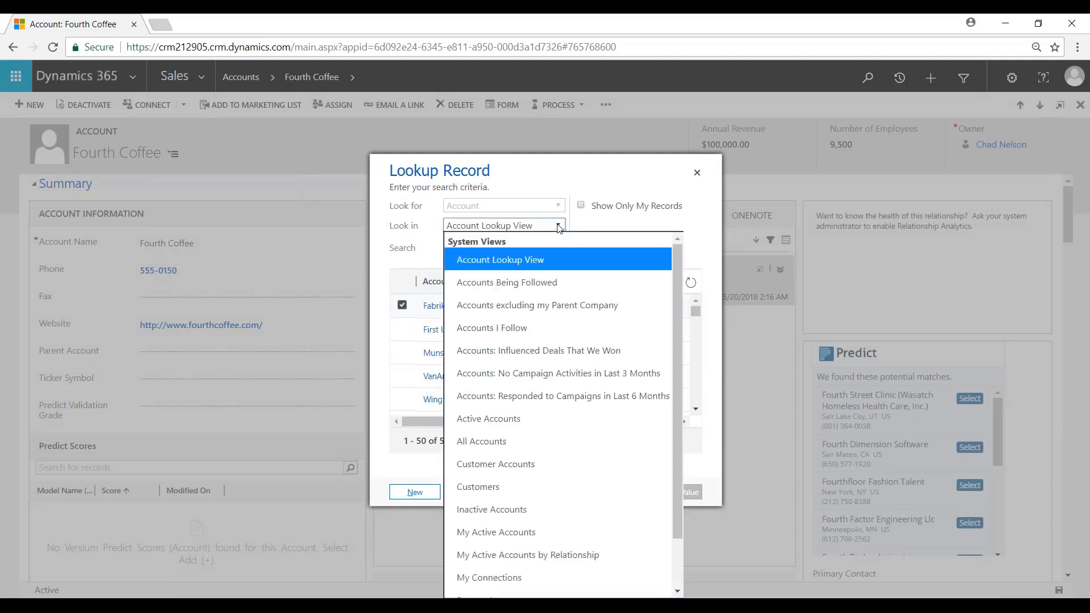
pyautogui.click(478, 486)
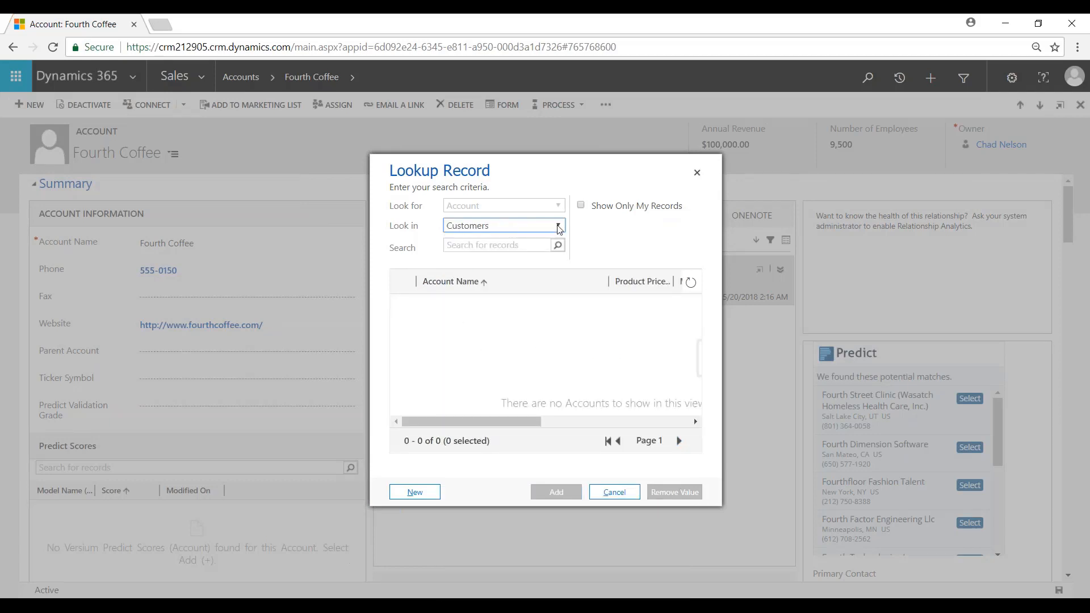
pyautogui.click(558, 226)
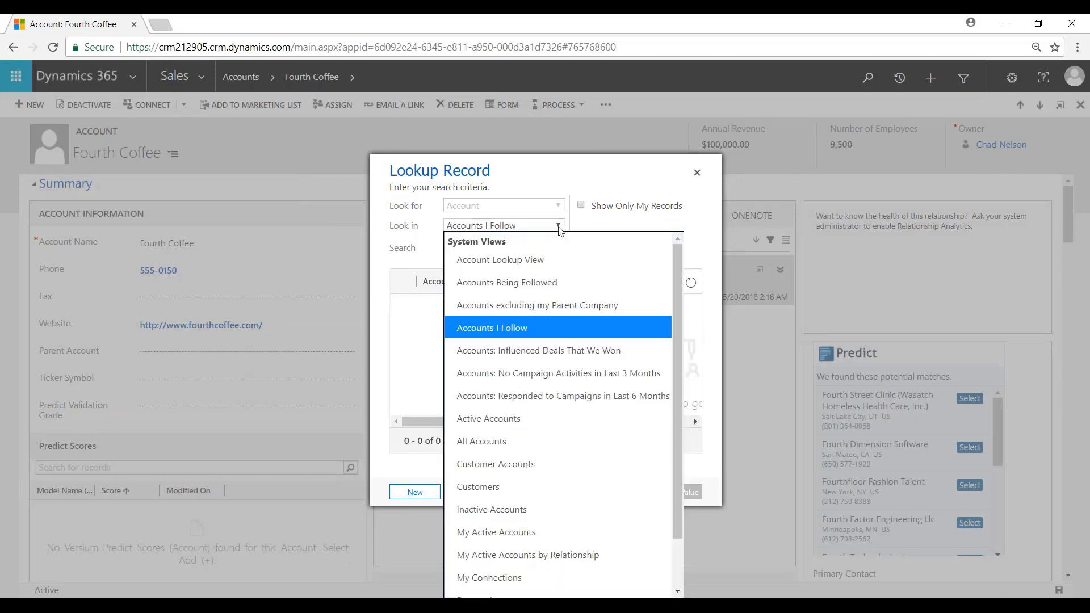
pyautogui.click(500, 260)
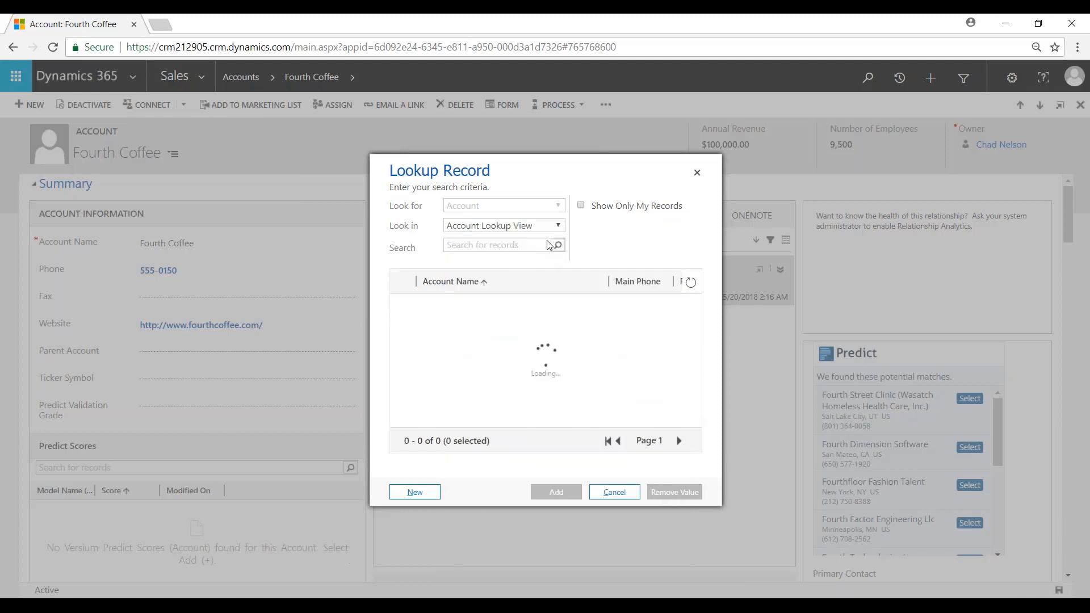
pyautogui.click(402, 306)
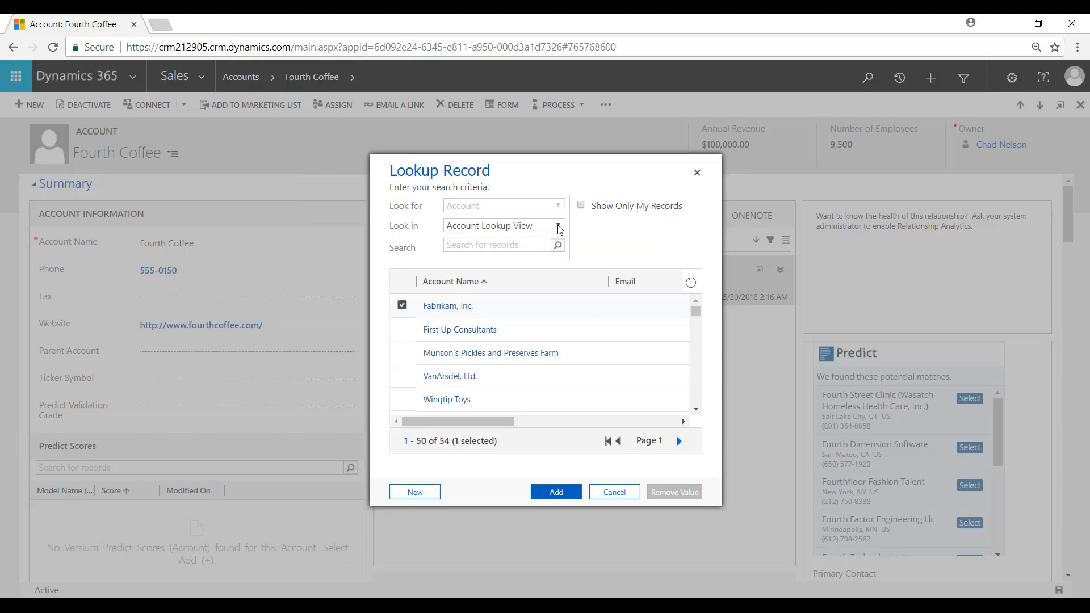
pyautogui.click(558, 225)
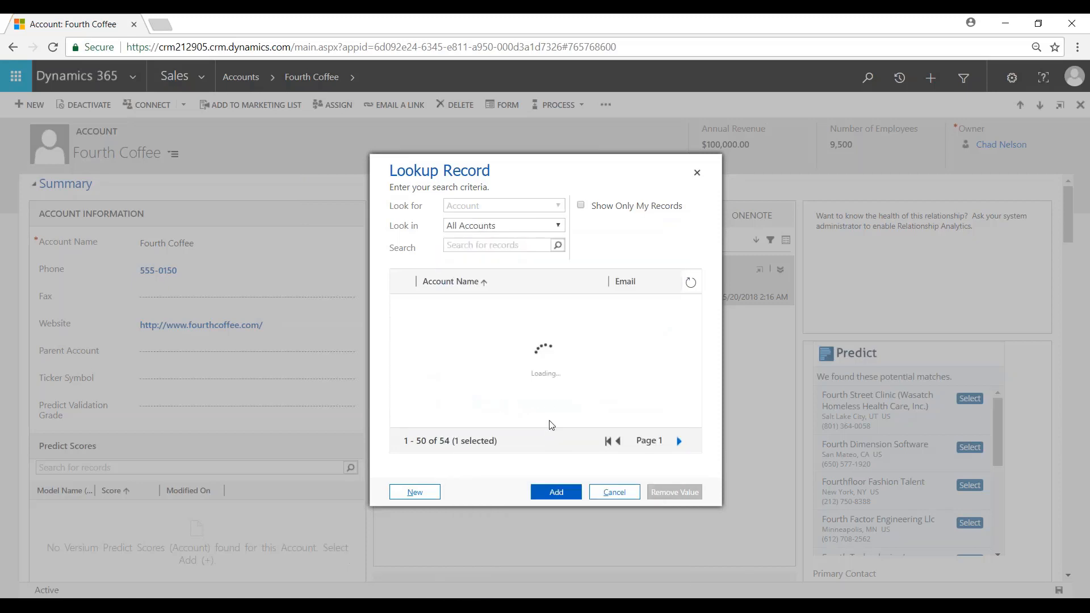
pyautogui.click(502, 225)
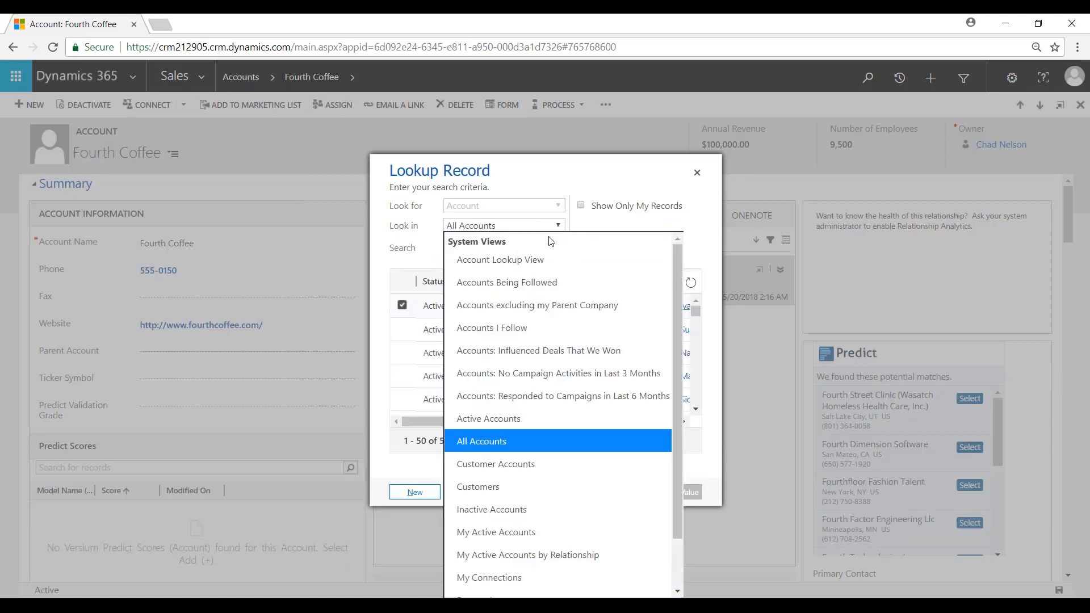
pyautogui.click(500, 260)
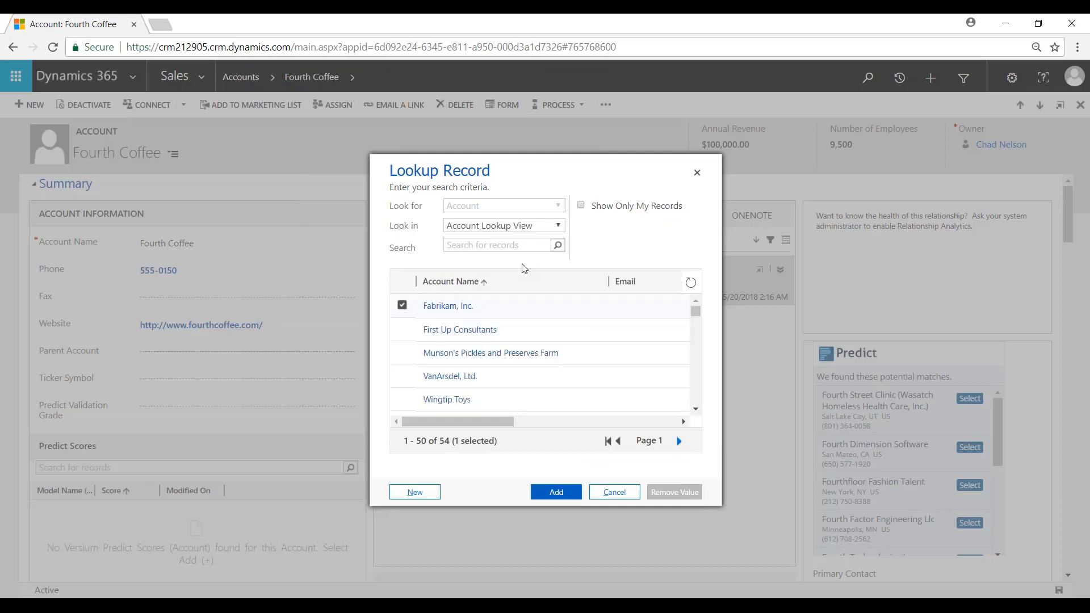
pyautogui.moveTo(415, 498)
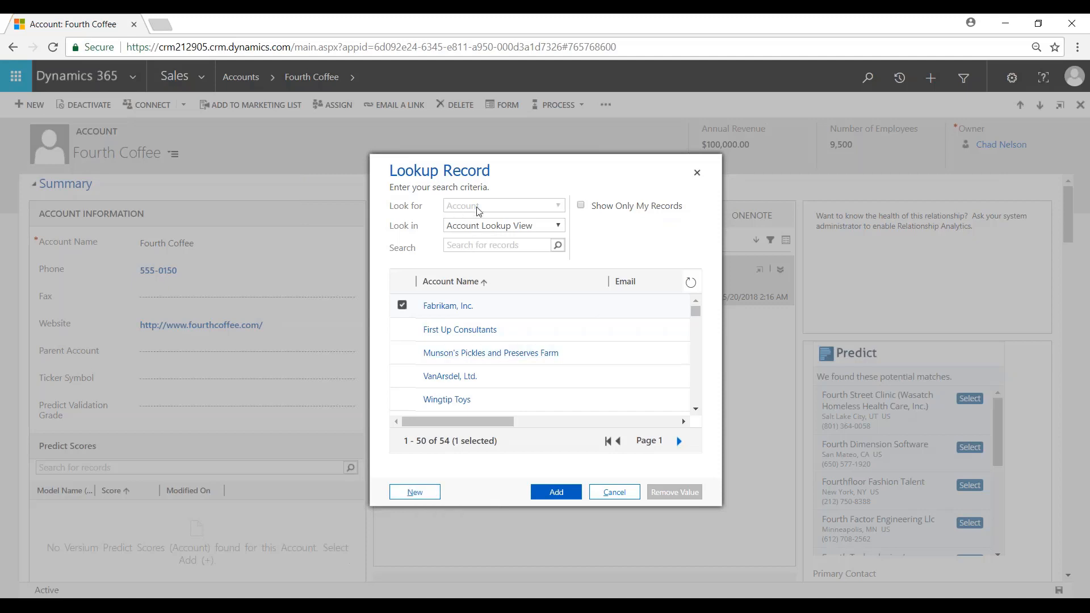
pyautogui.moveTo(656, 474)
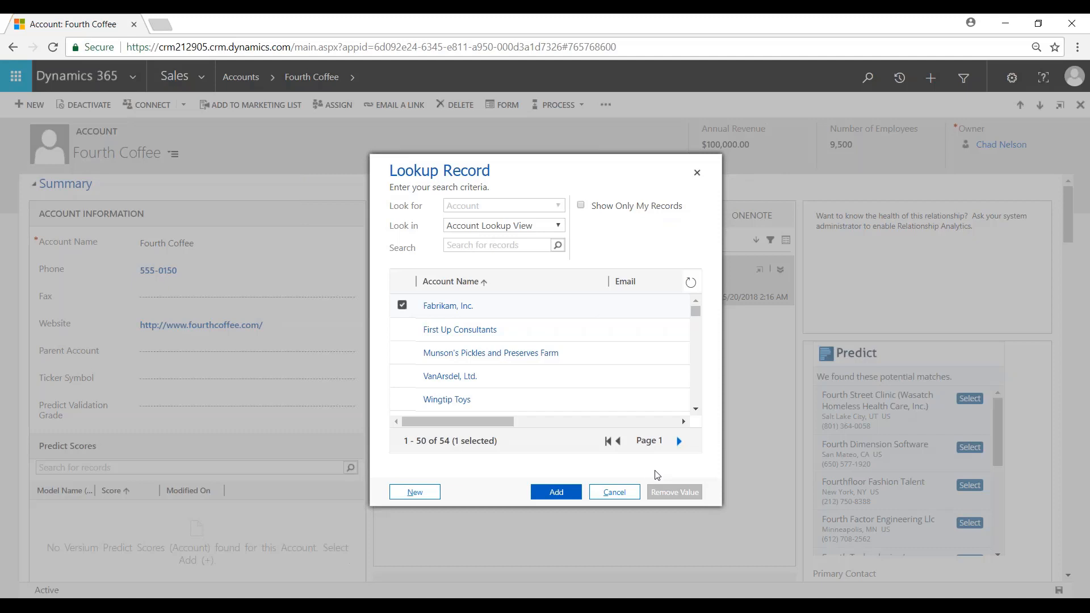